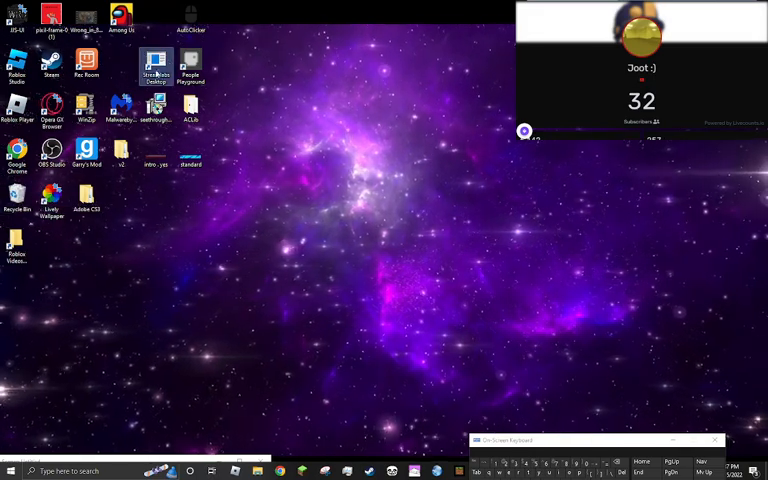
# Delete the selected desktop shortcut and confirm sending it to the Recycle Bin
pyautogui.press('Delete')
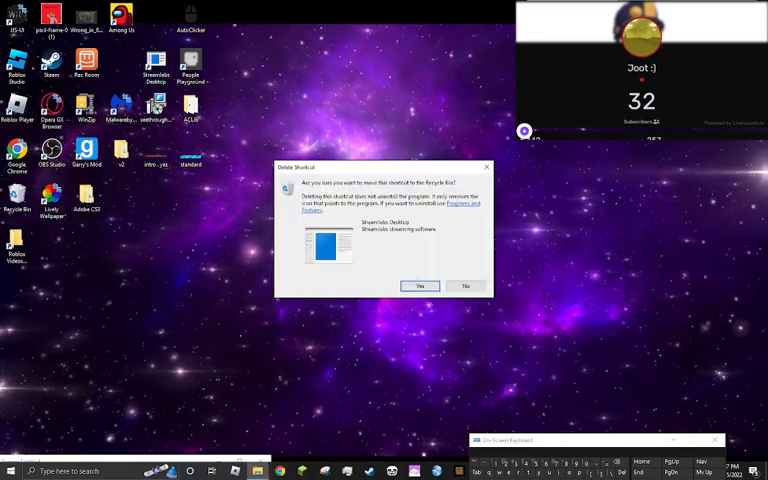
pyautogui.click(420, 286)
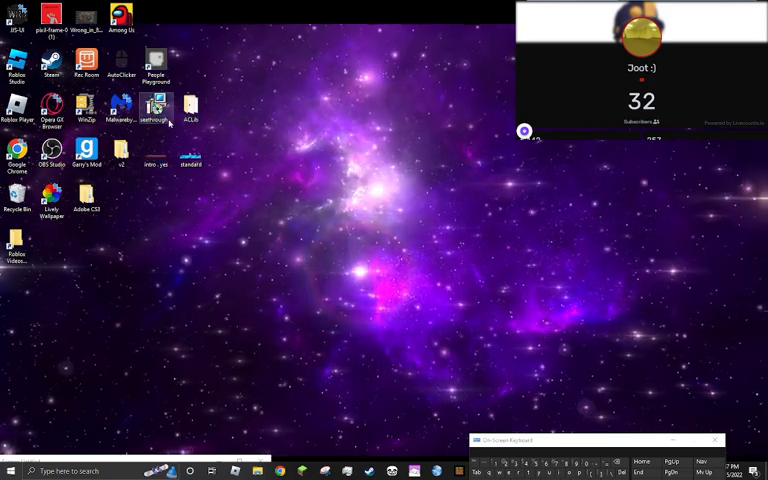
# Drag two desktop icons from the top-left into new spots in the icon columns
pyautogui.moveTo(156, 104); pyautogui.dragTo(120, 202)
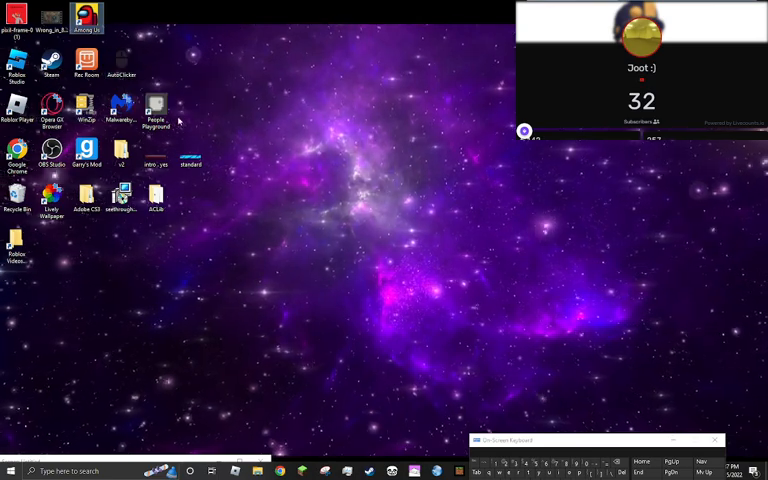
pyautogui.moveTo(156, 108); pyautogui.dragTo(224, 70)
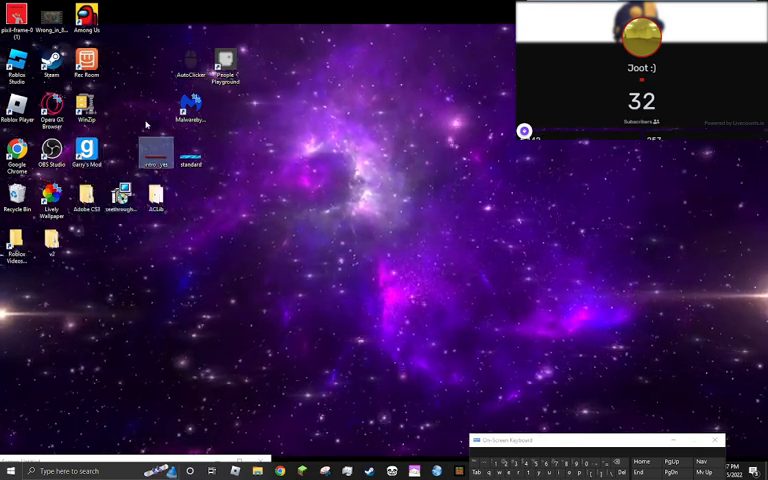
# Move another icon down into the left column and double-click it
pyautogui.moveTo(156, 156); pyautogui.dragTo(86, 240)
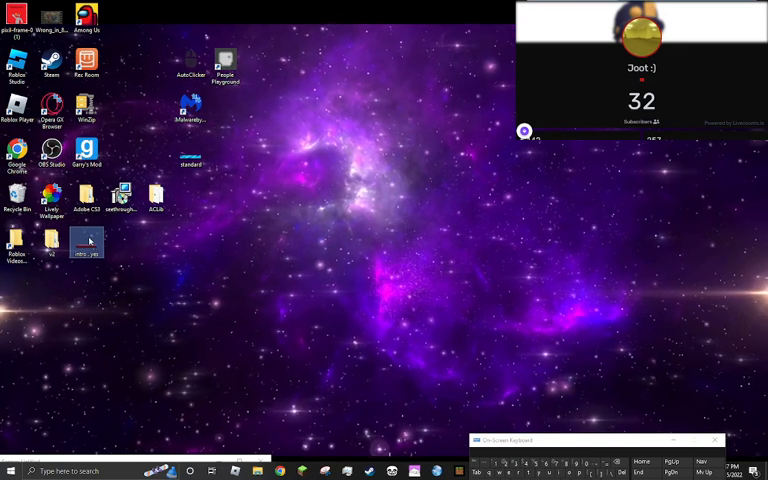
pyautogui.doubleClick(86, 240)
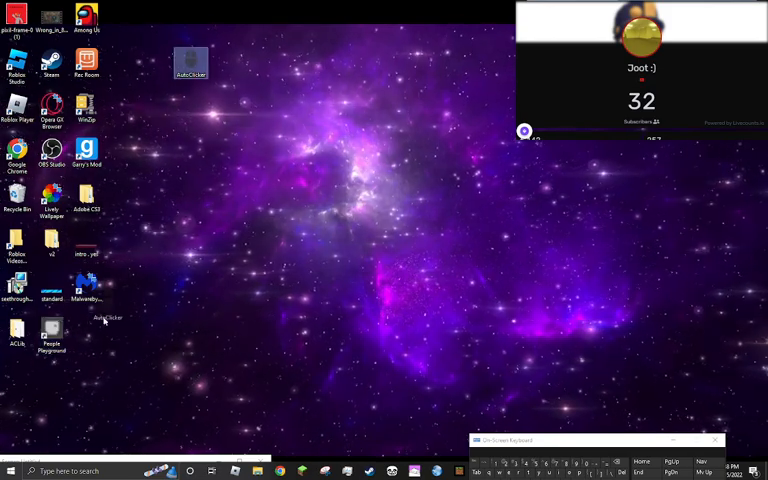
# Drag the two remaining icons into the lower left-hand columns, clearing the middle
pyautogui.moveTo(190, 64); pyautogui.dragTo(88, 330)
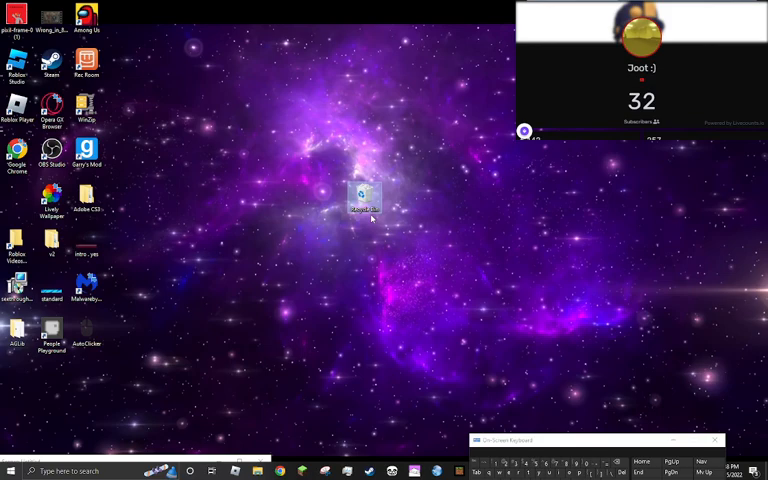
pyautogui.moveTo(364, 200); pyautogui.dragTo(398, 244)
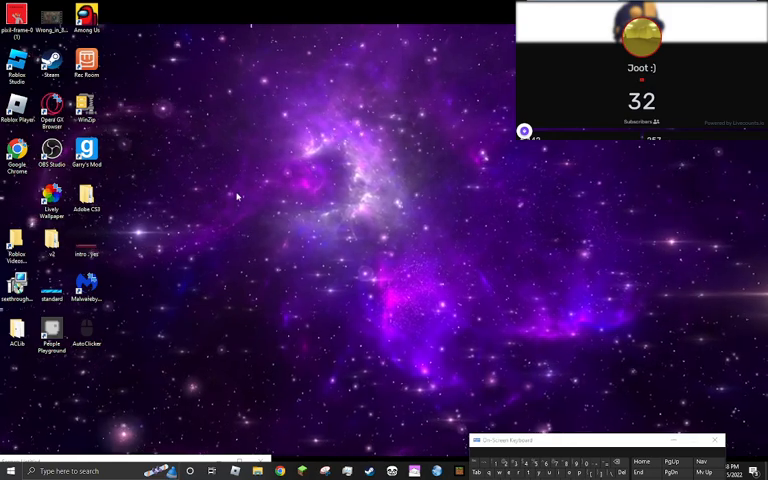
pyautogui.moveTo(38, 196)
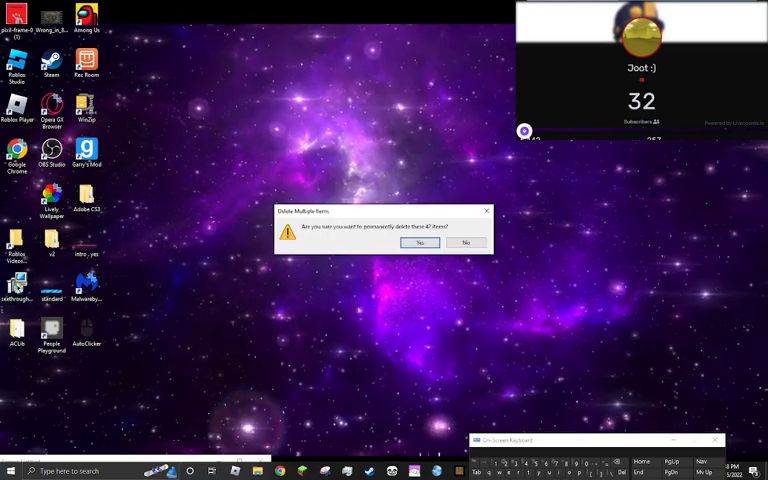
# Confirm permanently deleting the four Recycle Bin items, then confirm deleting another file
pyautogui.click(420, 244)
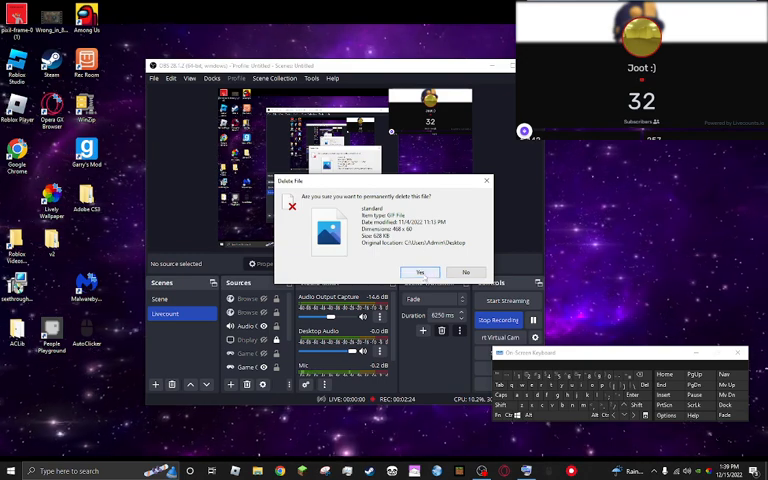
pyautogui.click(420, 272)
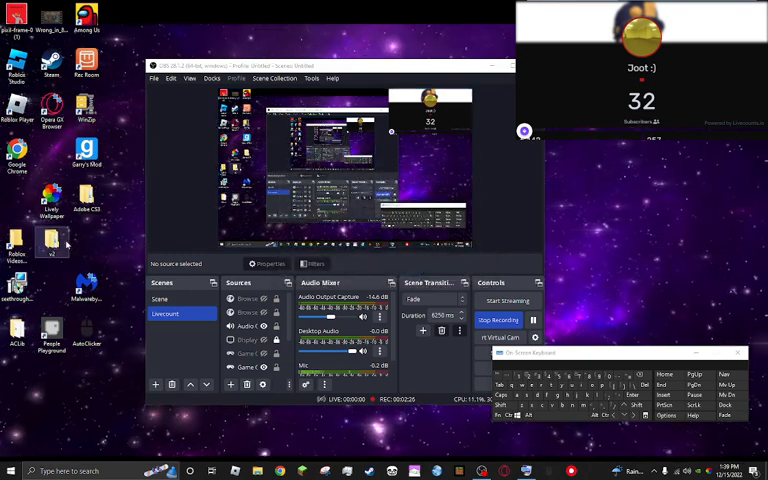